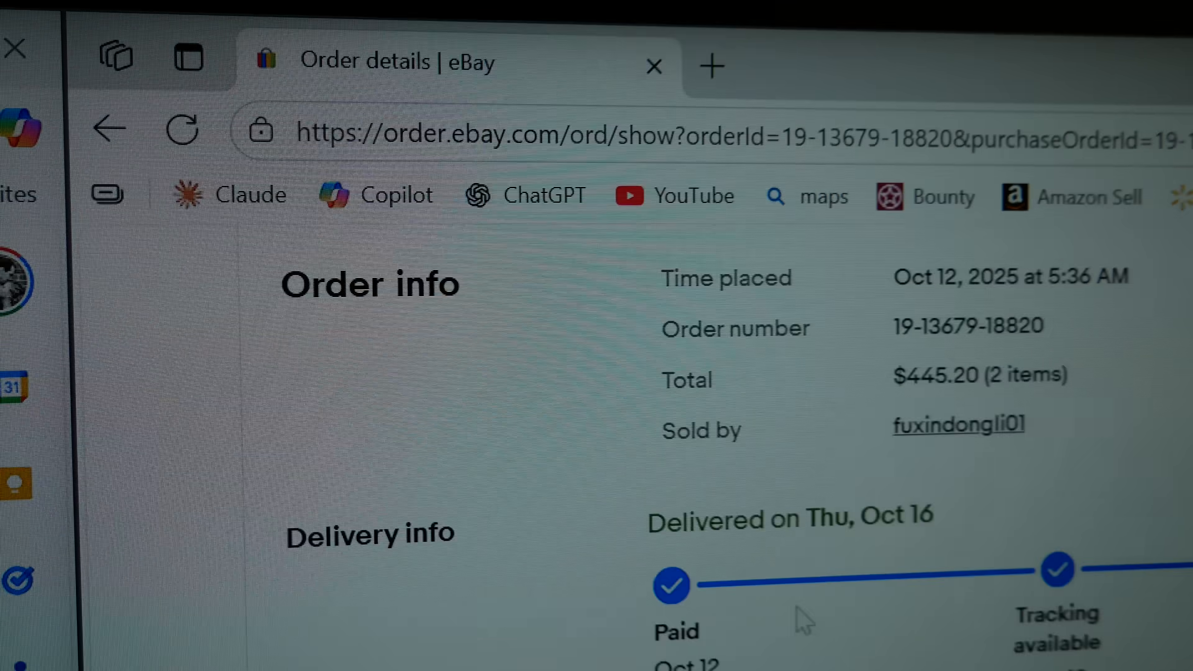
scroll(down, 3)
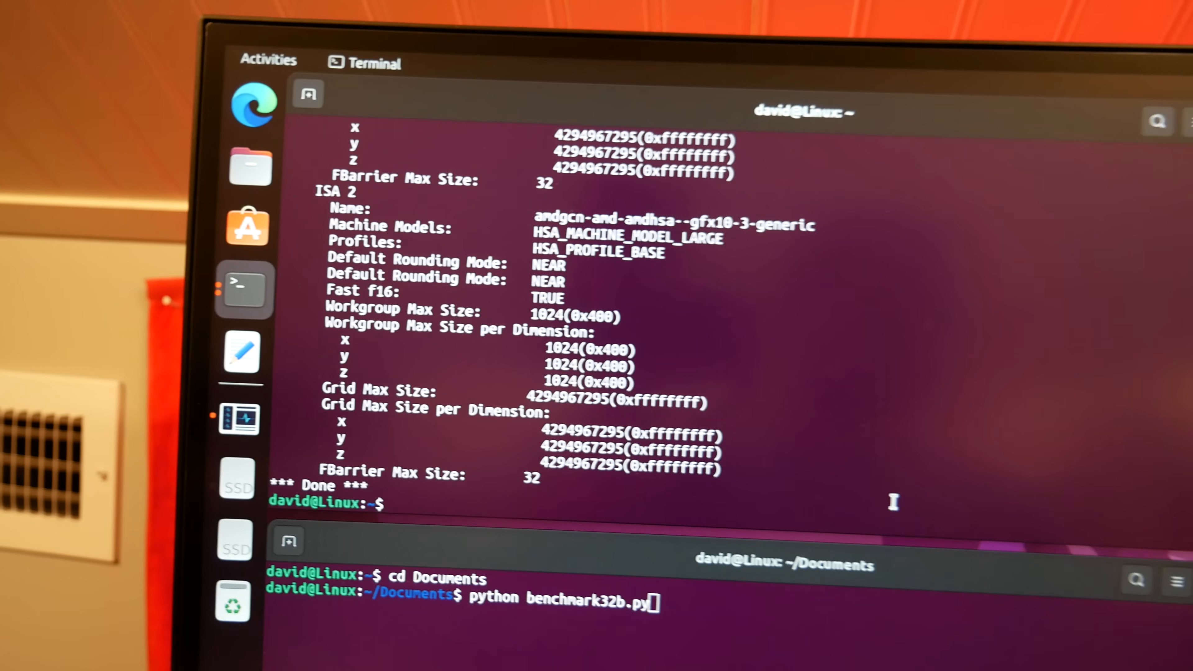
text(ollama serve)
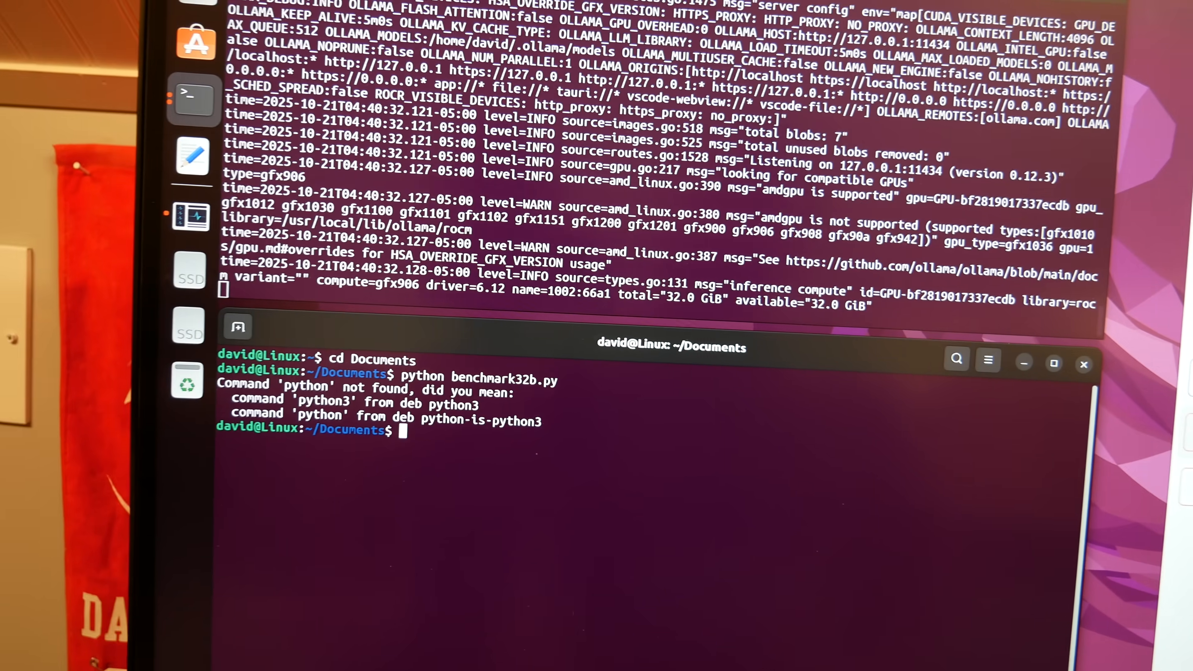
text(python benchmark32b.py)
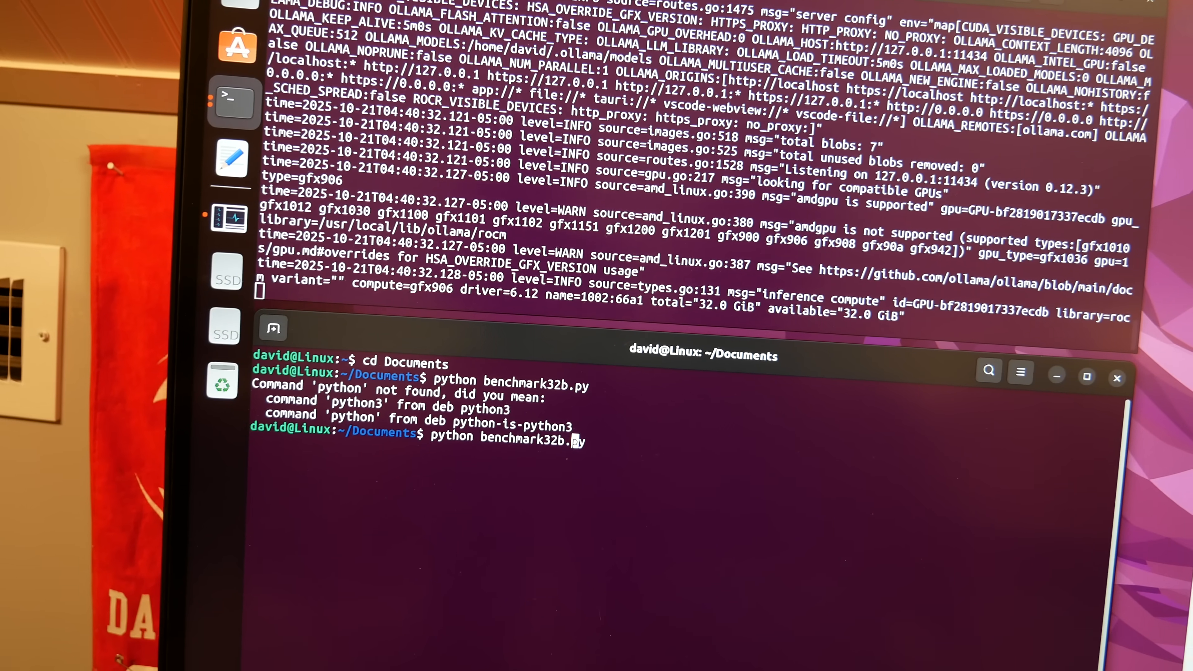